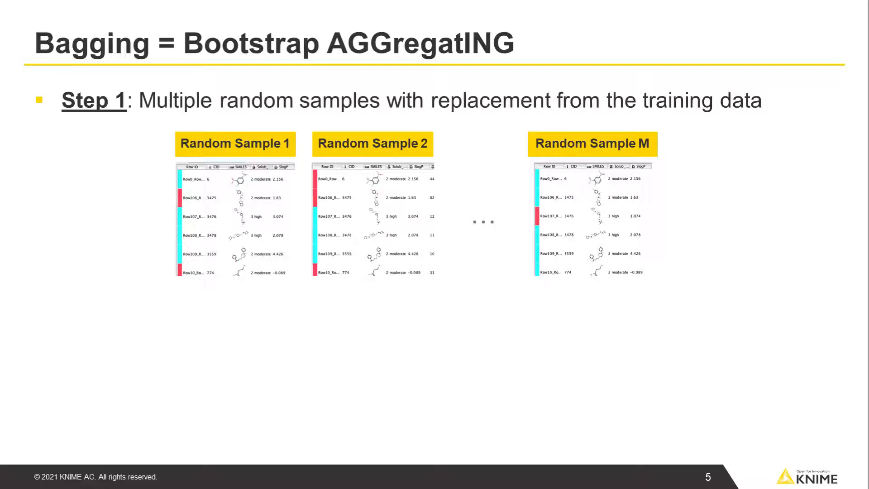
Step: Advance through bagging steps 2 and 3 to the summary: majority vote for categorical, average for numerical
key("right")
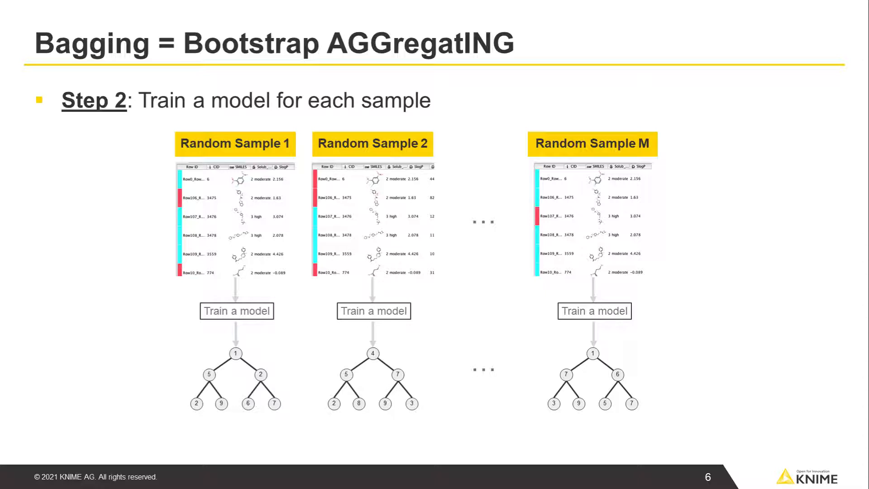
key("Right")
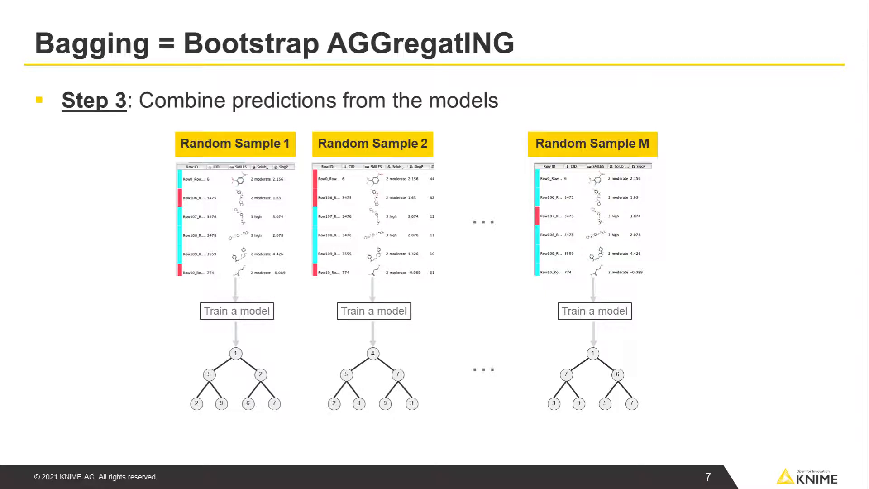
key("right")
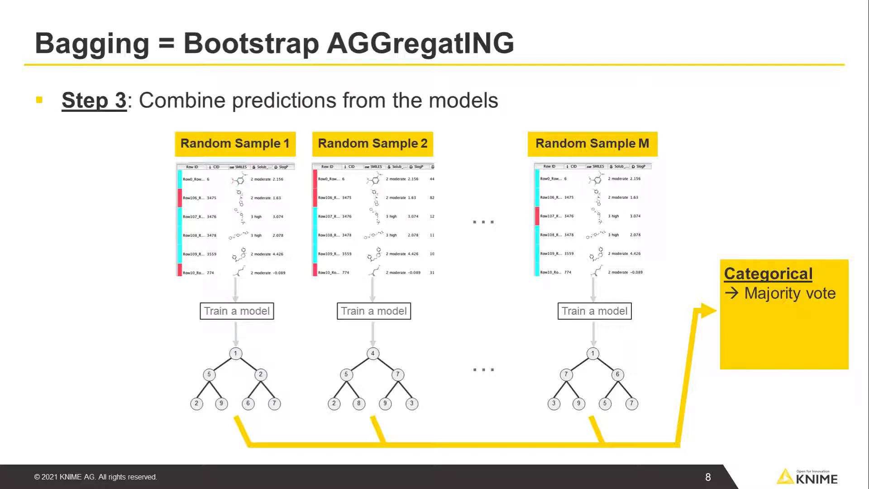
key("right")
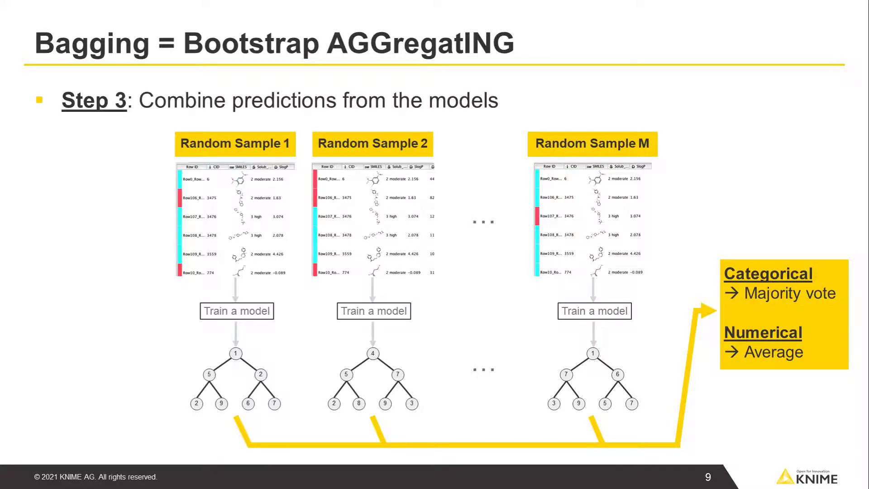
key("Right")
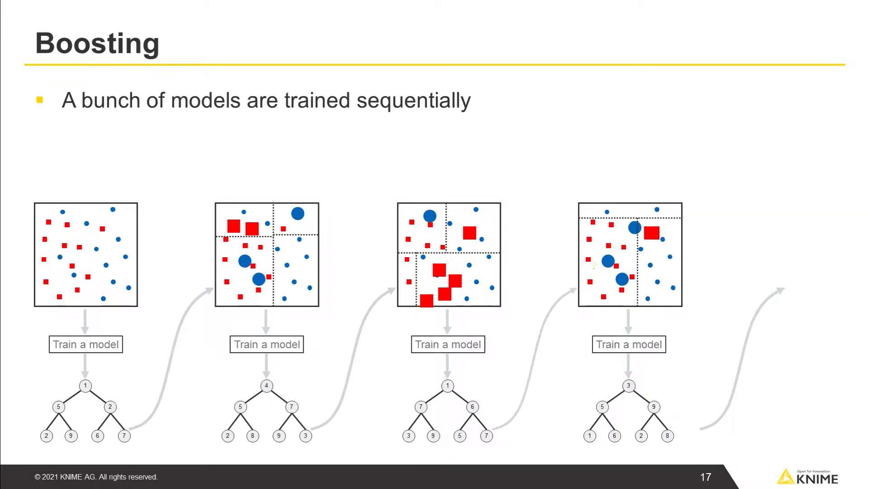
Step: Advance to slide 18 adding the point that each model focuses on the previous model's errors
key("right")
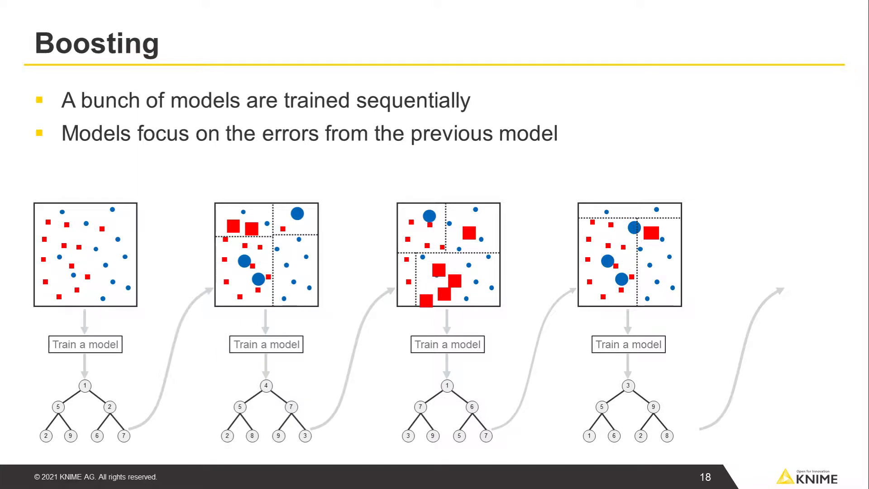